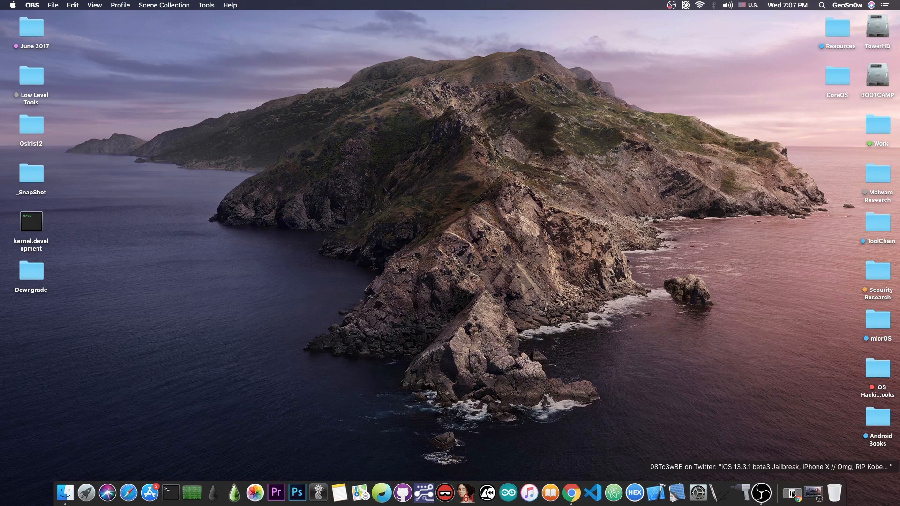
Bring Chrome forward and switch to the iPhone 11 Pro Max jailbreak tweet tab.
{"action": "left_click", "coordinate": [581, 493]}
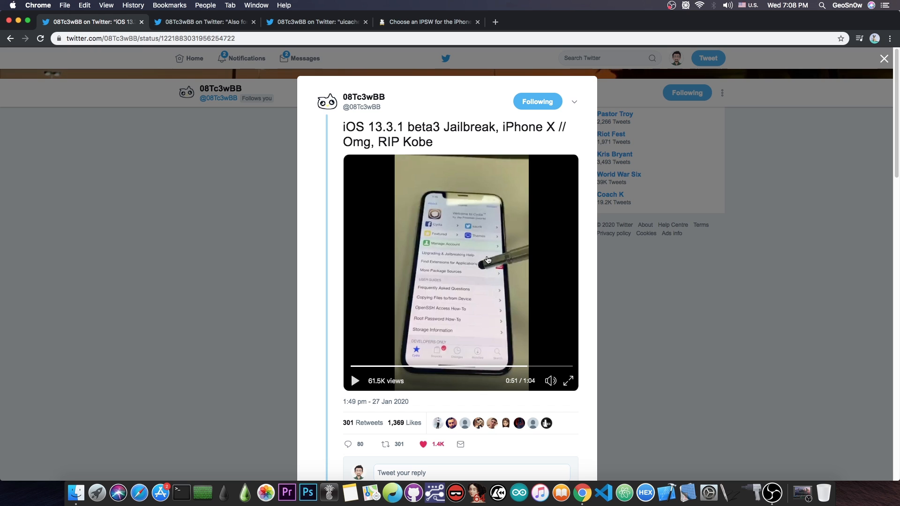
{"action": "mouse_move", "coordinate": [481, 250]}
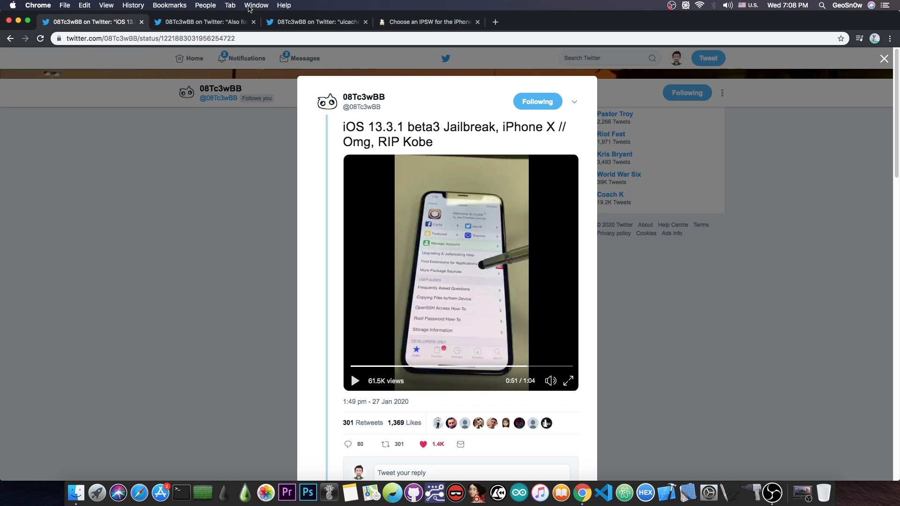
{"action": "left_click", "coordinate": [201, 22]}
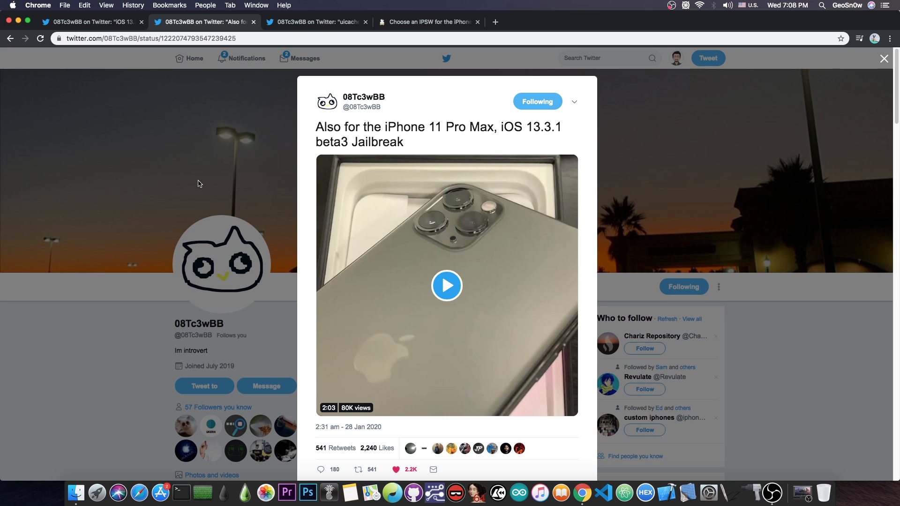
Switch to the ipsw.me tab listing iPhone 11 Pro firmware signing status.
{"action": "left_click", "coordinate": [428, 22]}
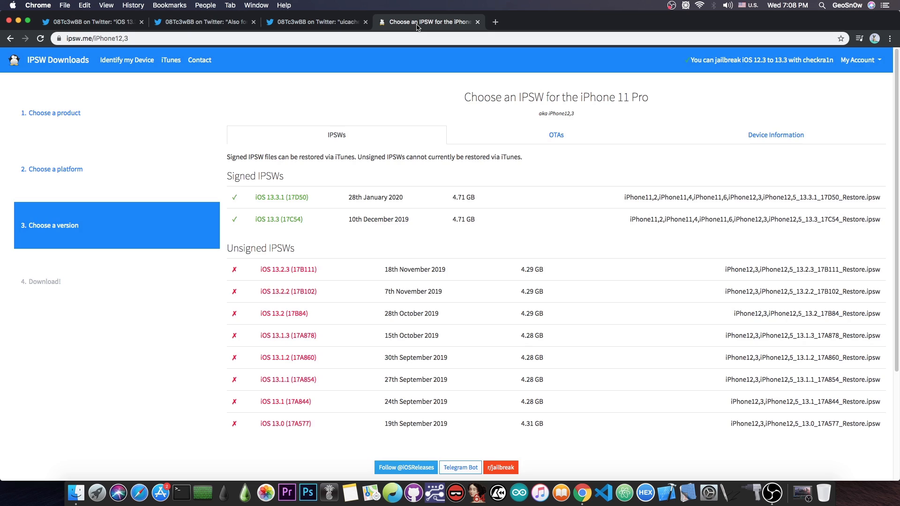
{"action": "mouse_move", "coordinate": [275, 269]}
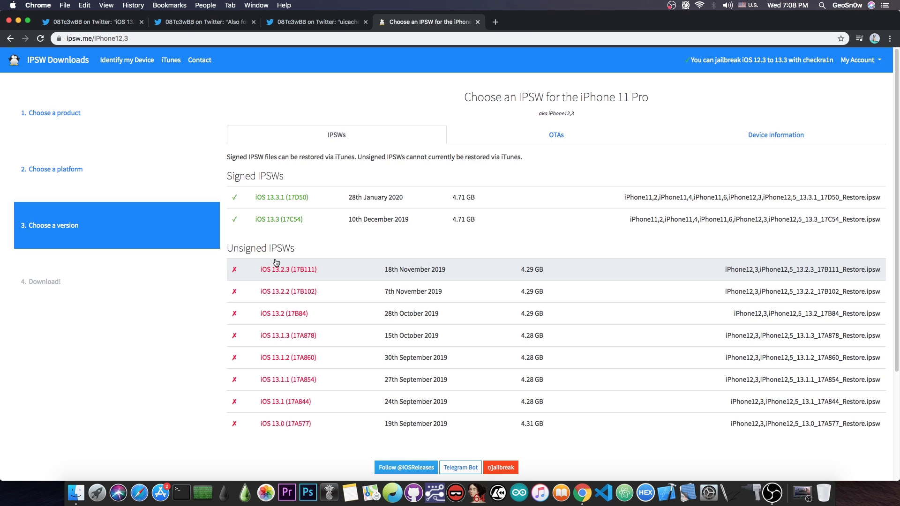
{"action": "mouse_move", "coordinate": [278, 208]}
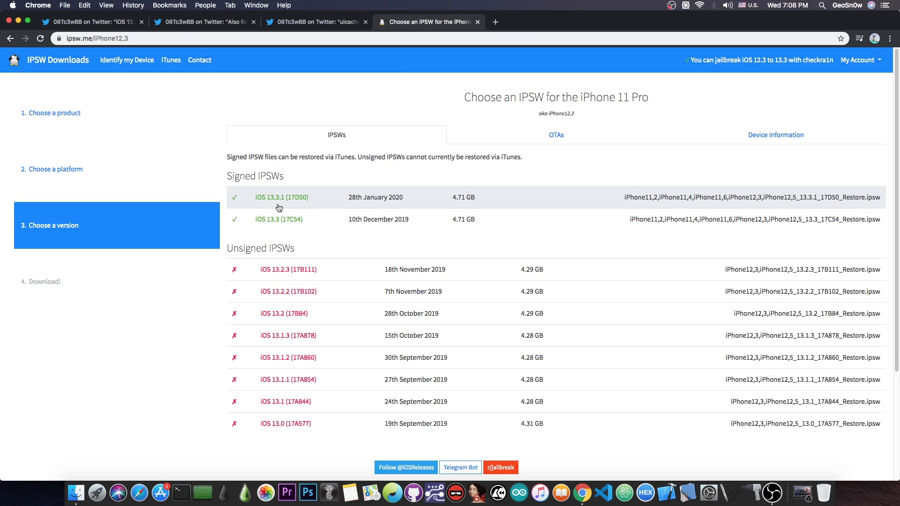
{"action": "mouse_move", "coordinate": [281, 228]}
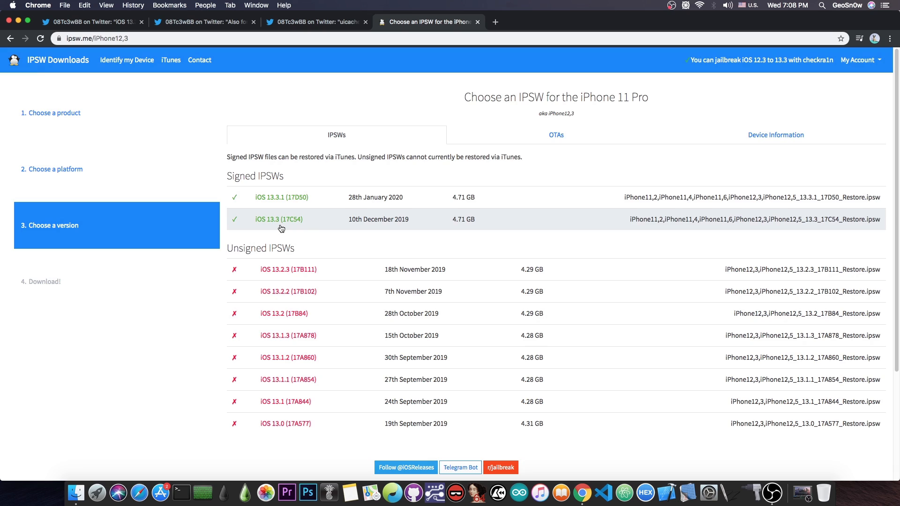
{"action": "mouse_move", "coordinate": [288, 205]}
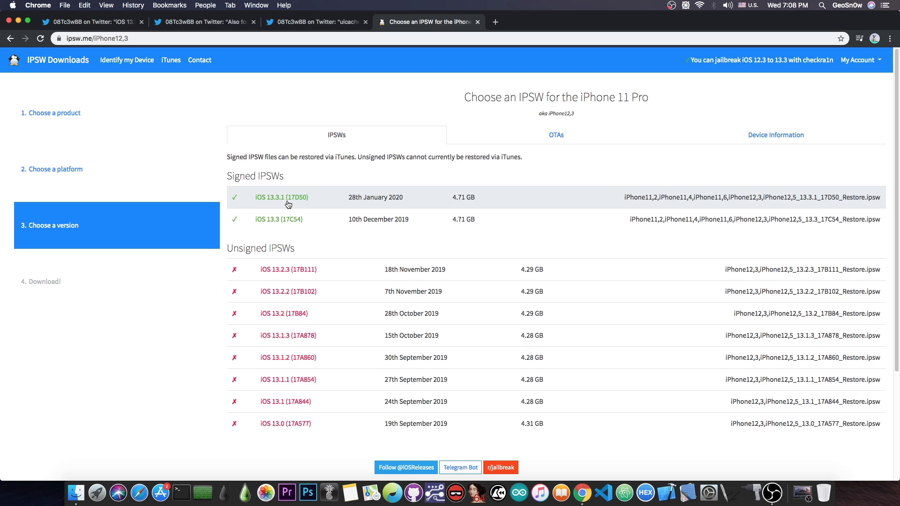
{"action": "mouse_move", "coordinate": [300, 222]}
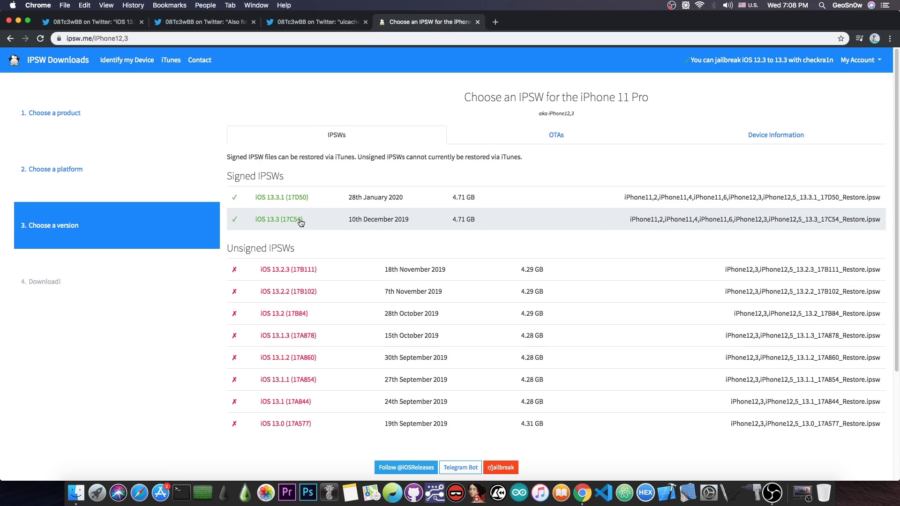
{"action": "mouse_move", "coordinate": [320, 278]}
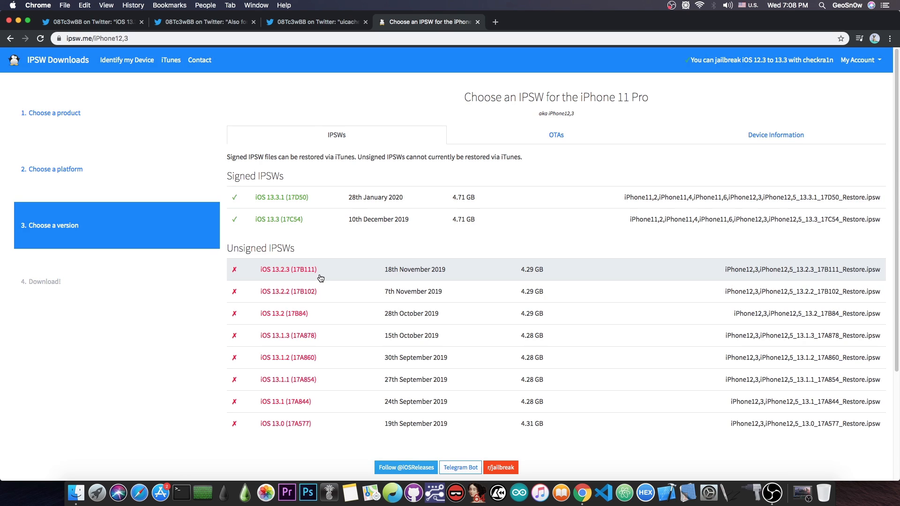
{"action": "mouse_move", "coordinate": [329, 317]}
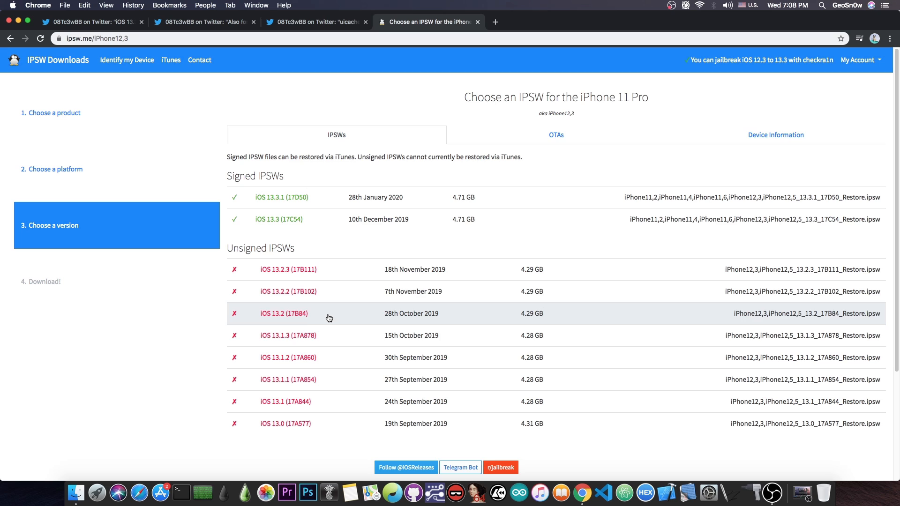
{"action": "mouse_move", "coordinate": [334, 335]}
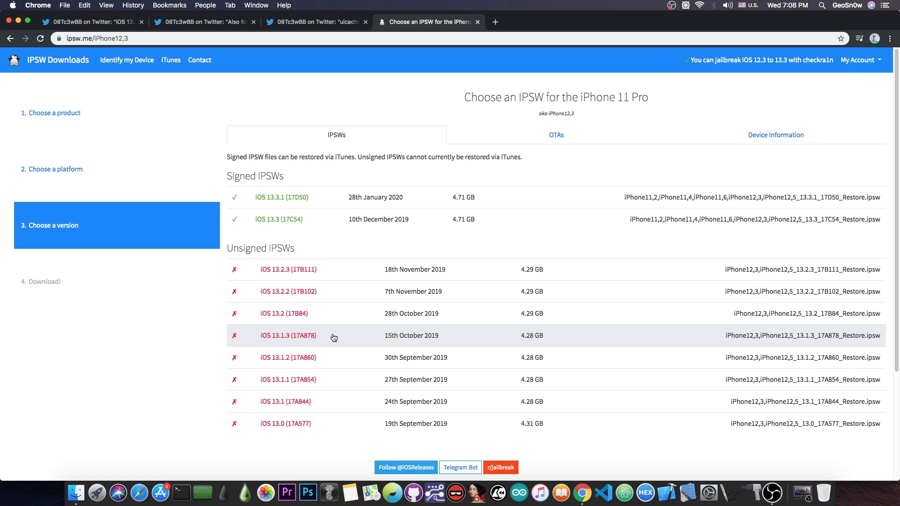
{"action": "mouse_move", "coordinate": [192, 23]}
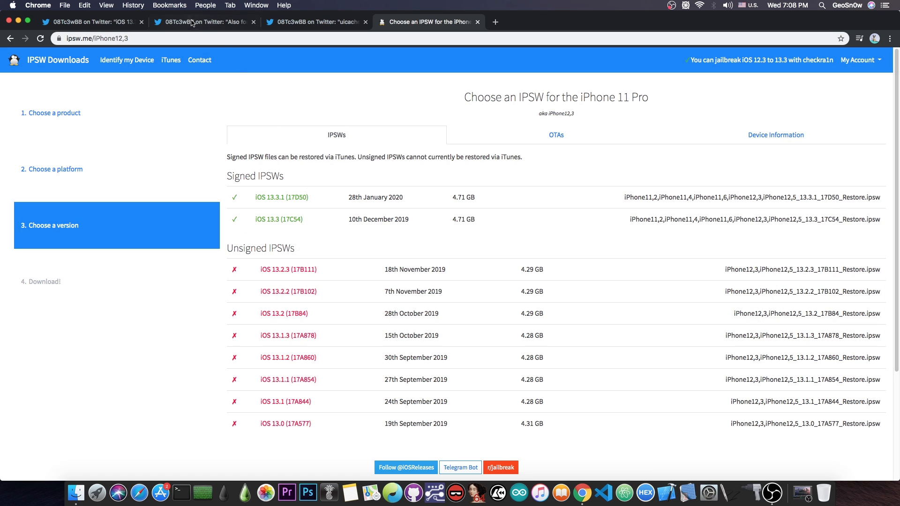
Return to the iPhone 11 Pro Max tweet and play its jailbreak video, pausing once.
{"action": "left_click", "coordinate": [202, 22]}
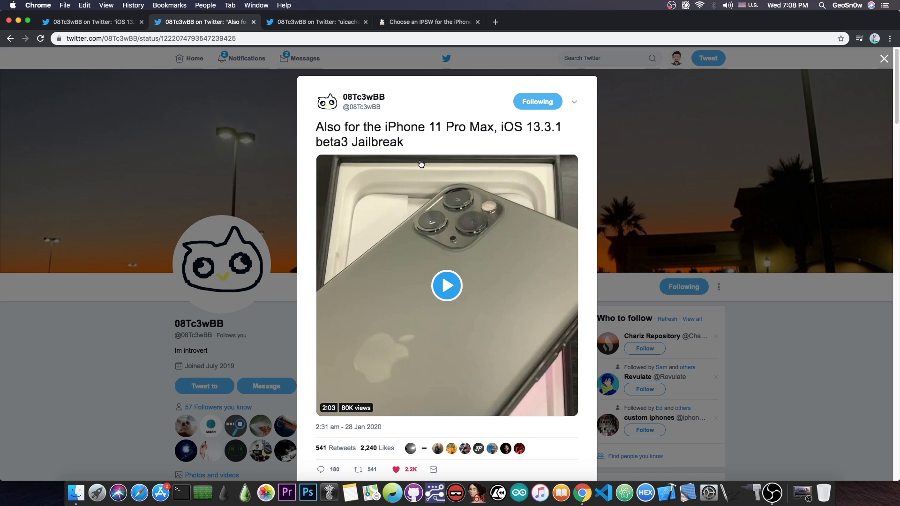
{"action": "left_click", "coordinate": [447, 286]}
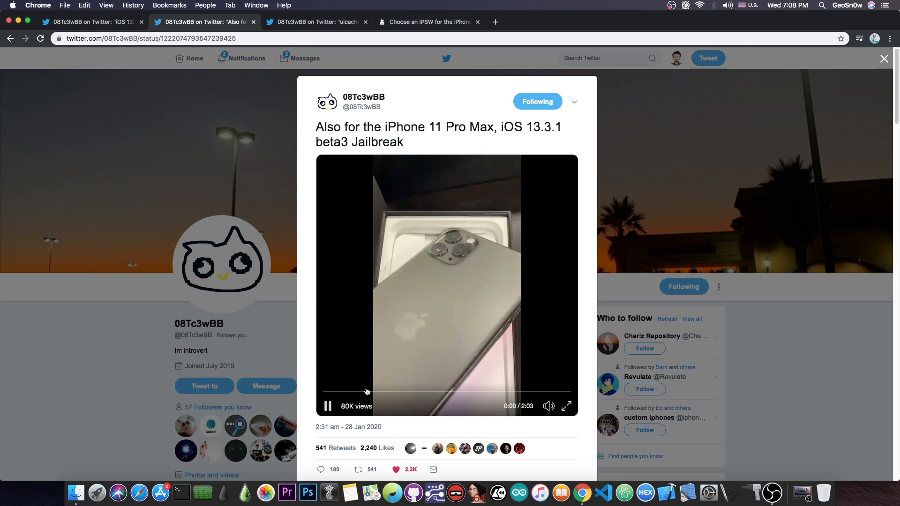
{"action": "left_click", "coordinate": [546, 406]}
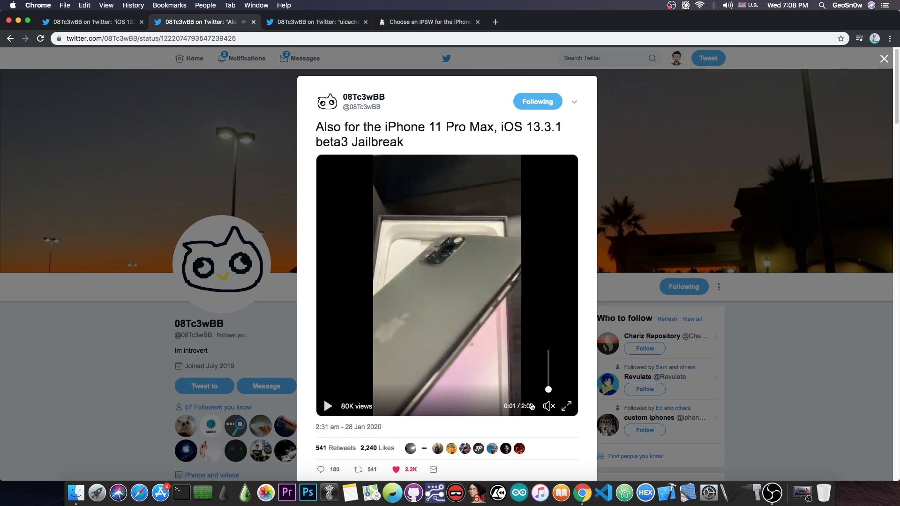
{"action": "left_click", "coordinate": [327, 406]}
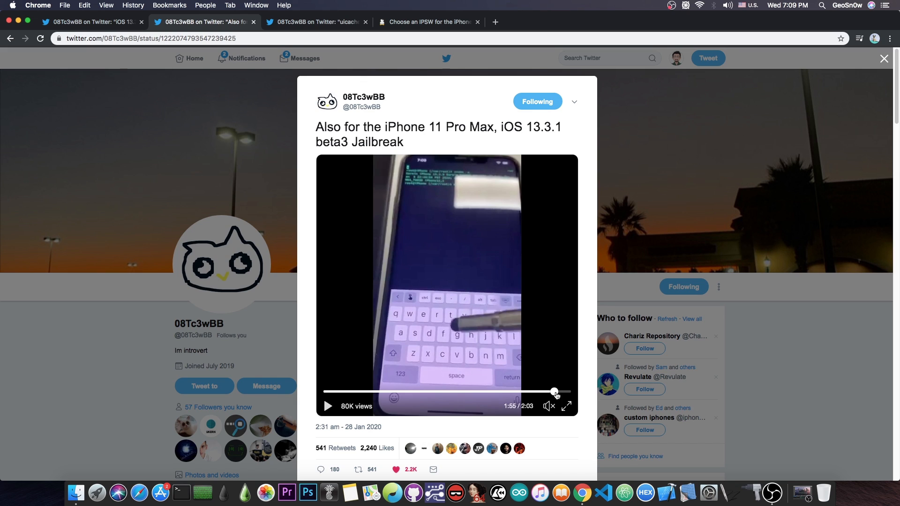
{"action": "mouse_move", "coordinate": [548, 116]}
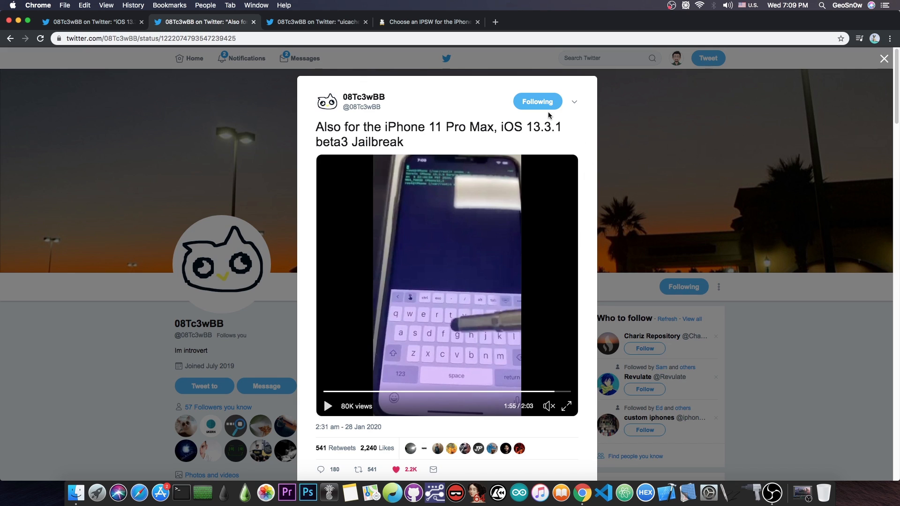
{"action": "mouse_move", "coordinate": [449, 150]}
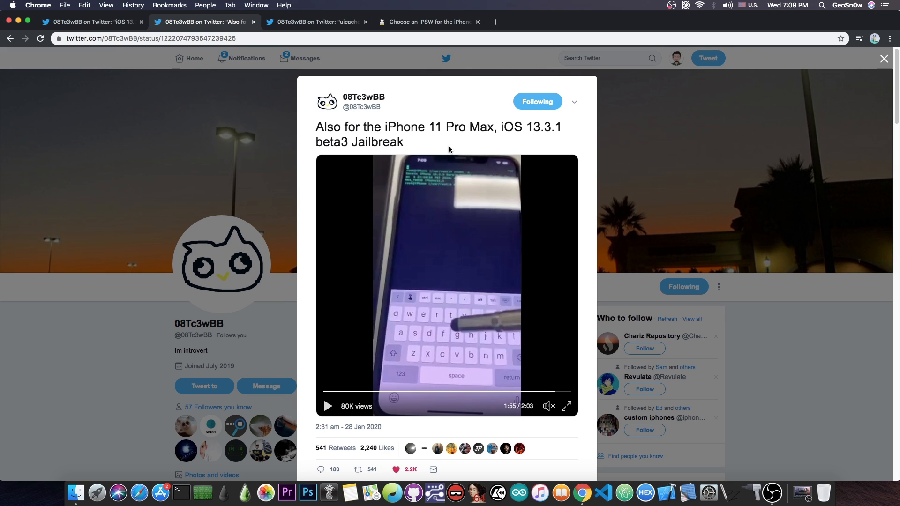
{"action": "left_click", "coordinate": [428, 22]}
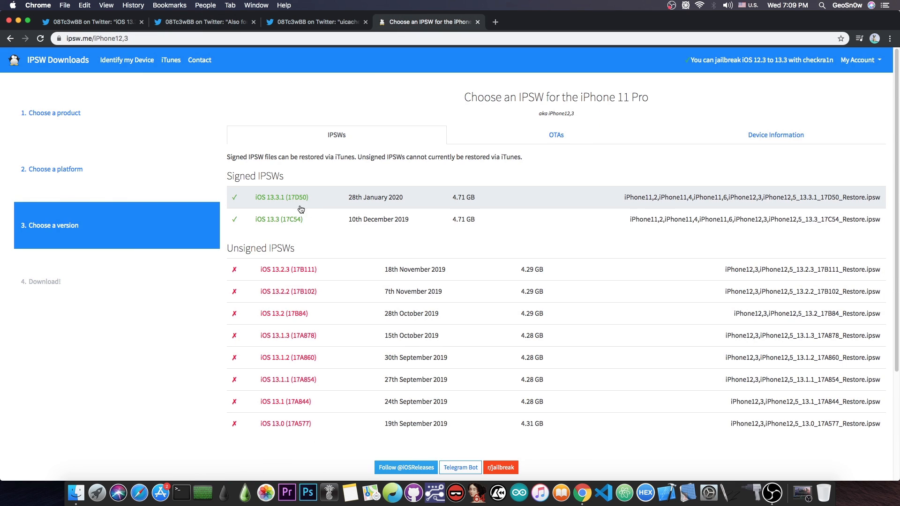
{"action": "mouse_move", "coordinate": [294, 210]}
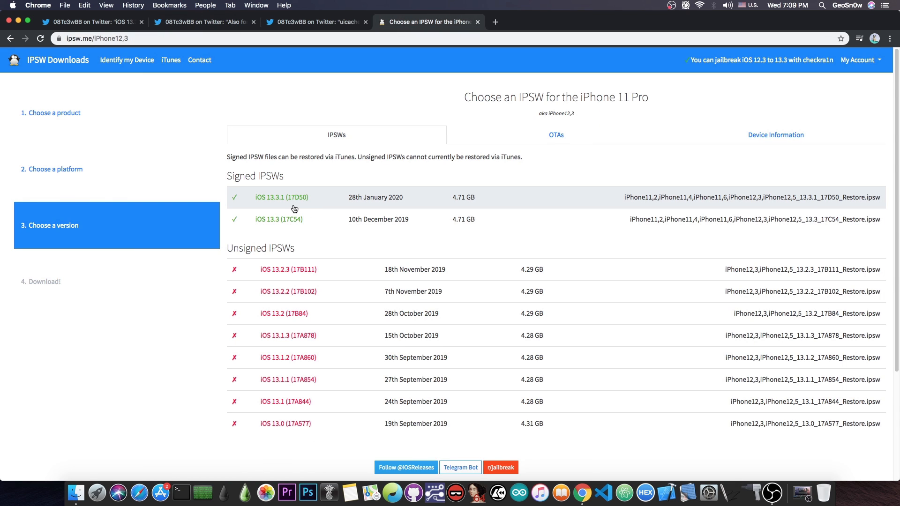
{"action": "mouse_move", "coordinate": [322, 148]}
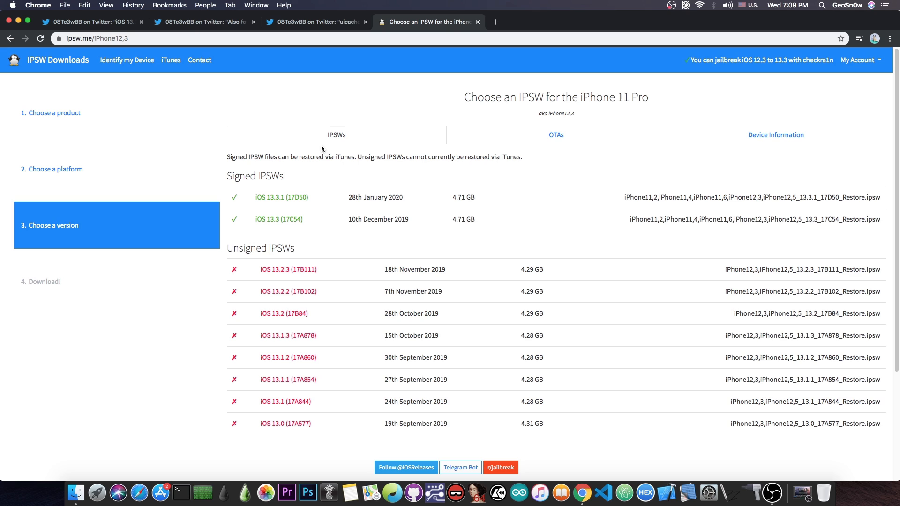
{"action": "left_click", "coordinate": [204, 22]}
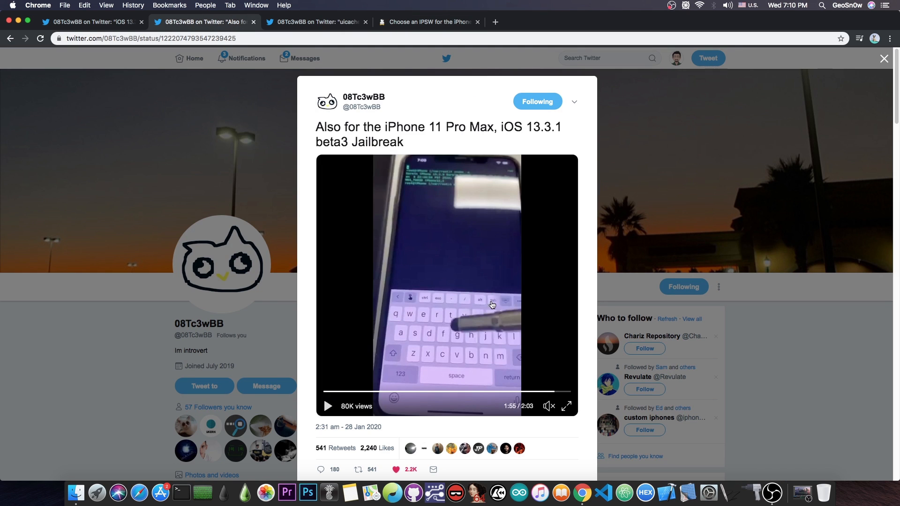
{"action": "mouse_move", "coordinate": [378, 215]}
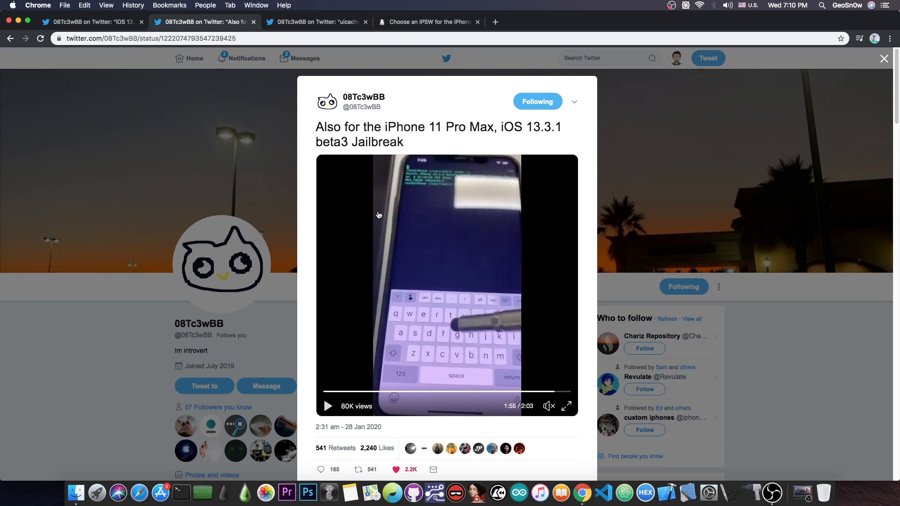
{"action": "mouse_move", "coordinate": [367, 207]}
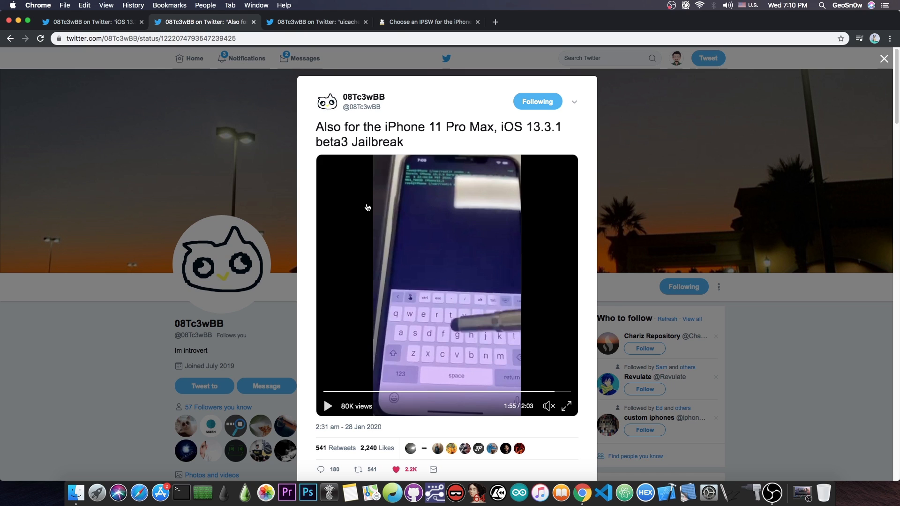
{"action": "left_click", "coordinate": [316, 21]}
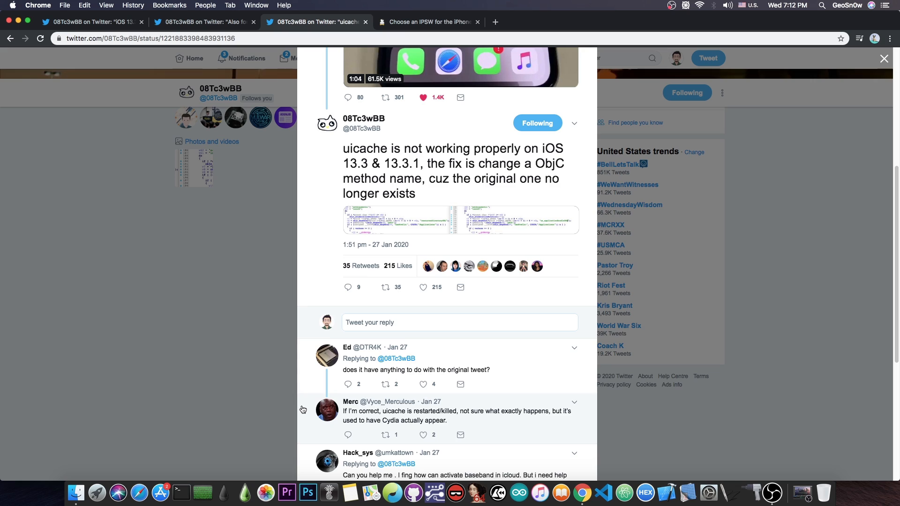
{"action": "mouse_move", "coordinate": [470, 211]}
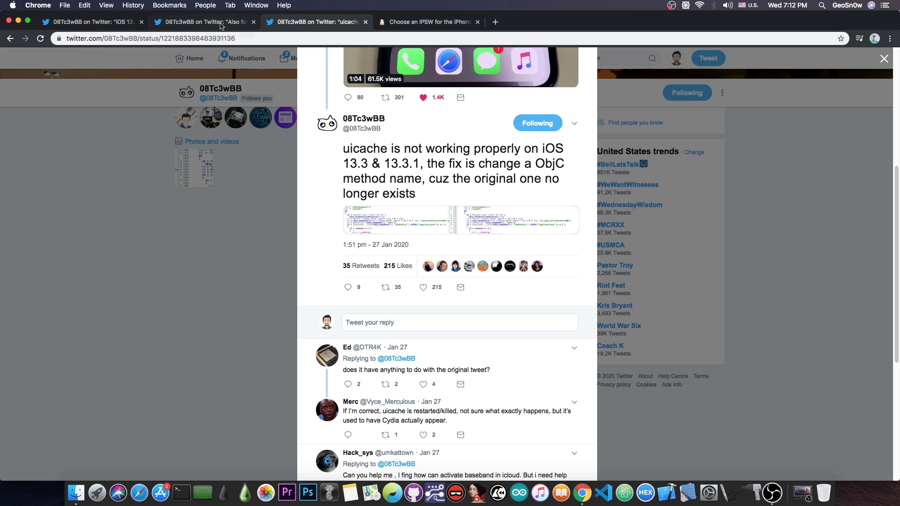
Switch to the 'Also for the iPhone 11 Pro Max' Twitter tab.
{"action": "left_click", "coordinate": [203, 22]}
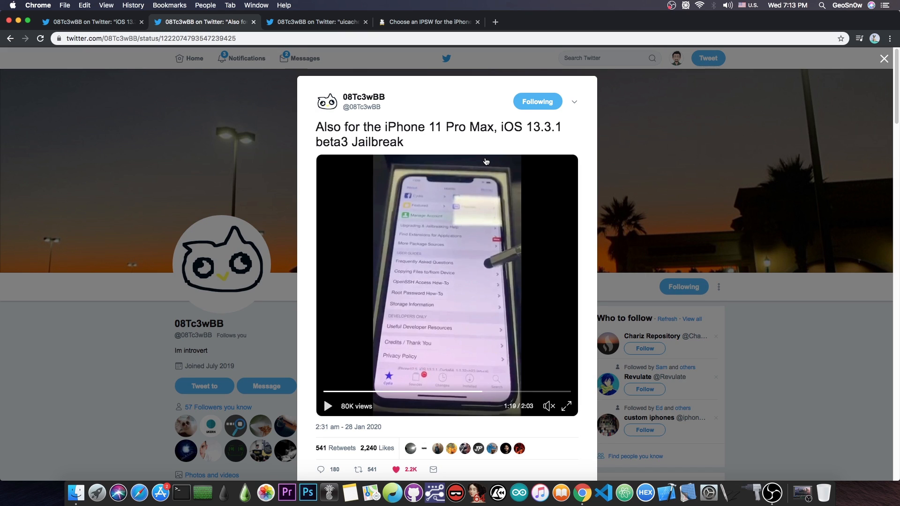
{"action": "mouse_move", "coordinate": [475, 160]}
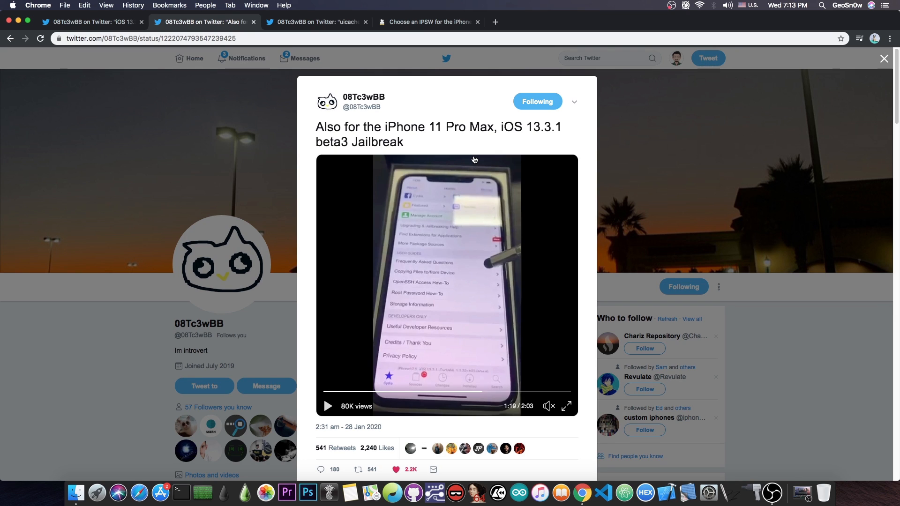
{"action": "mouse_move", "coordinate": [330, 121]}
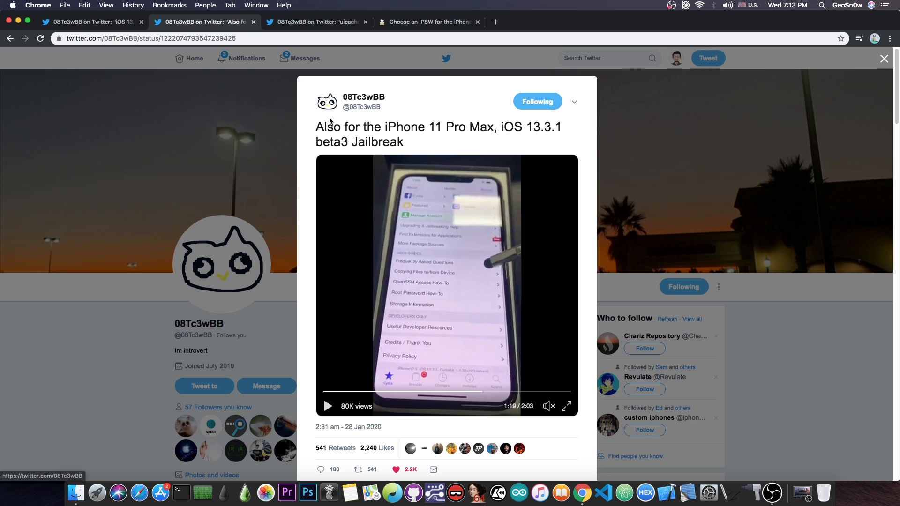